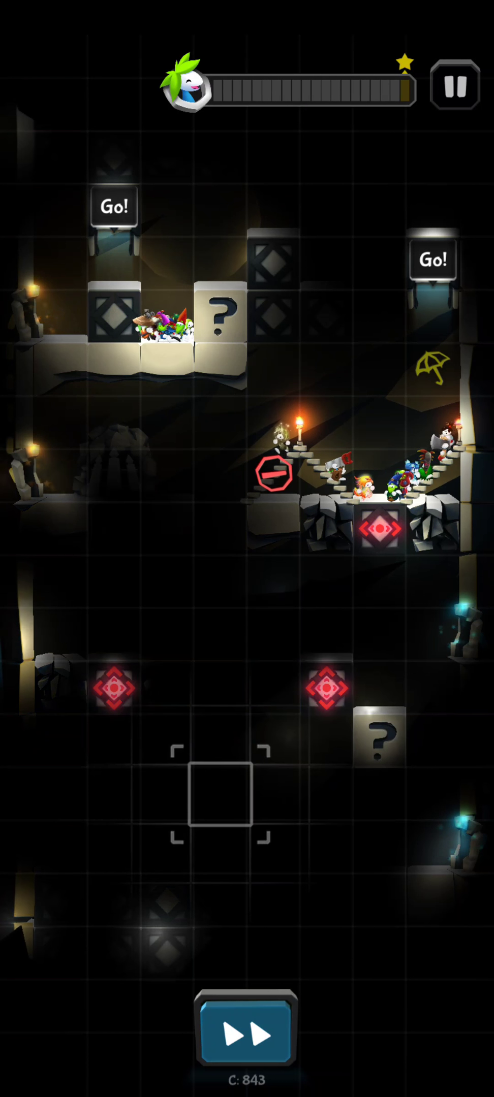
# Step: Open the empty lower-left tile's options, going from the dig tool to the blocker and stairs choices
pyautogui.click(212, 810)
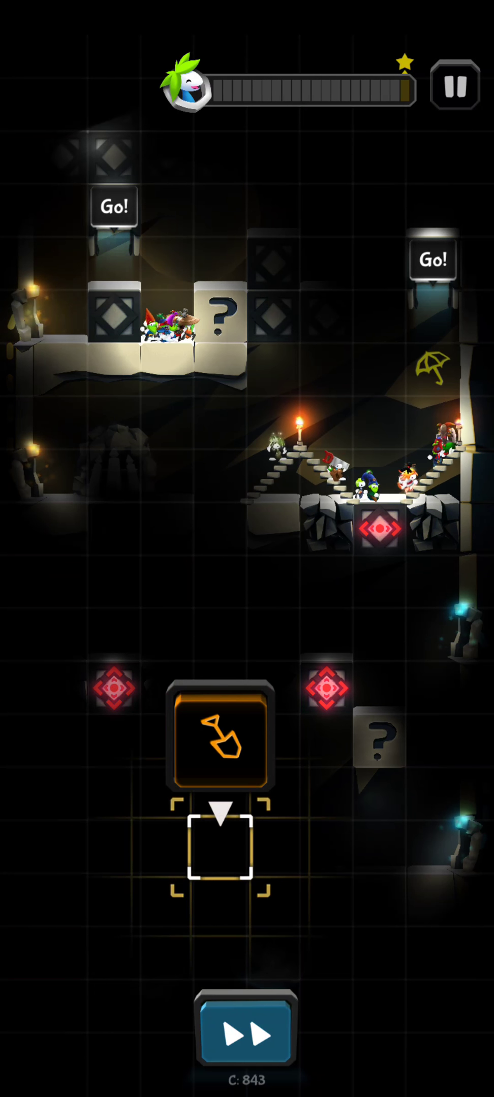
pyautogui.click(220, 740)
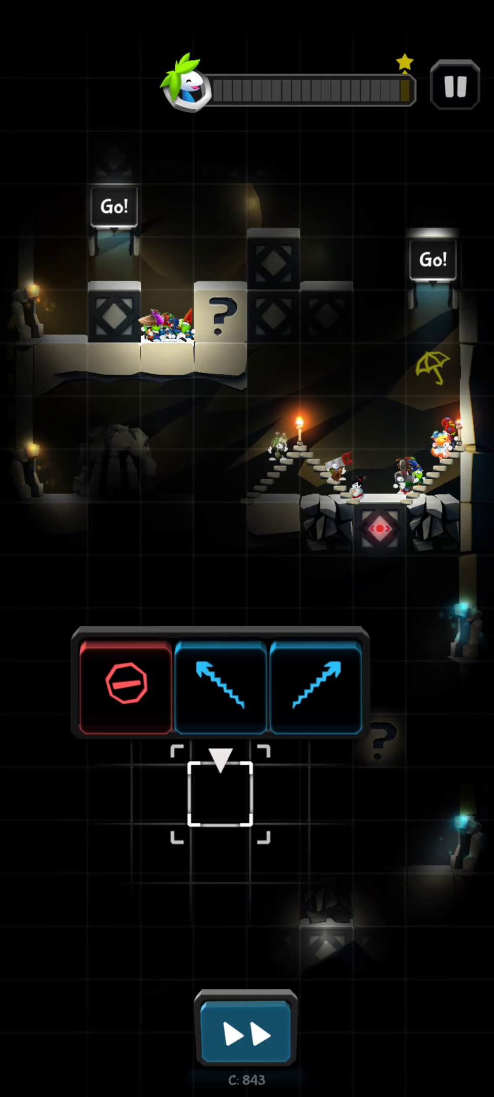